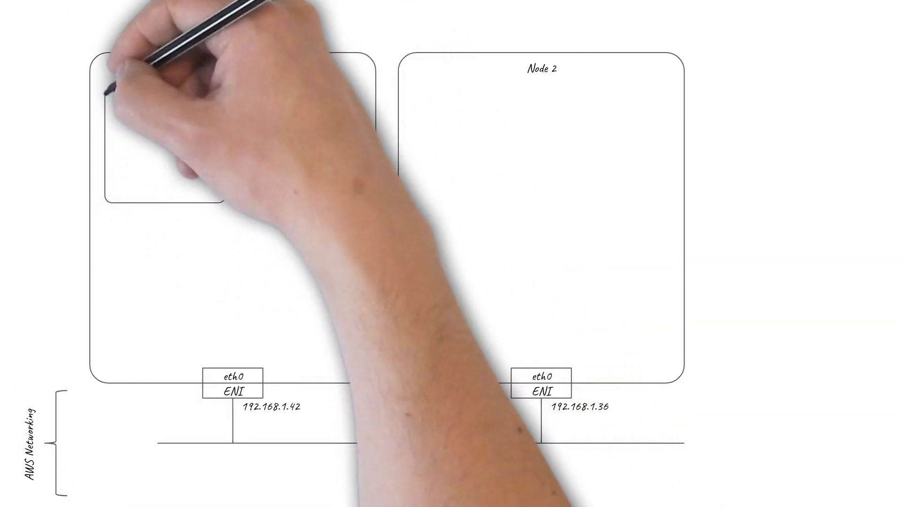
mouse_move(316, 127)
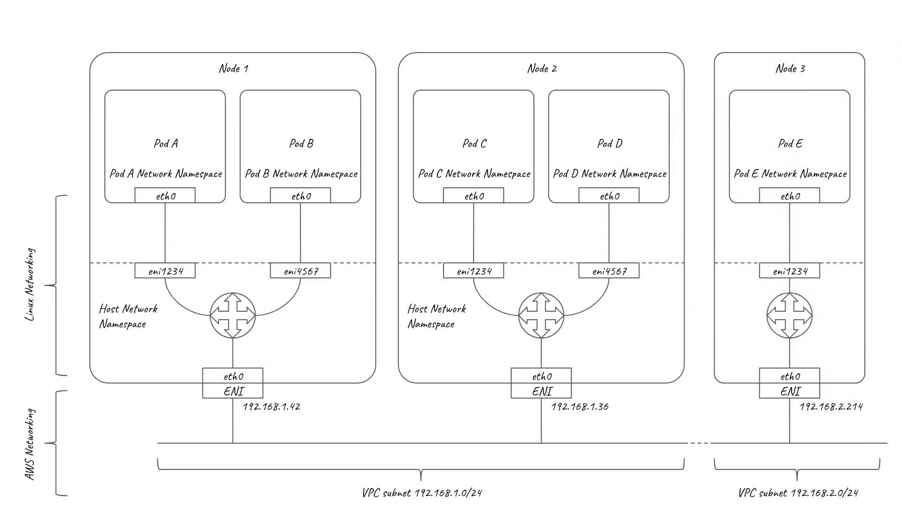
type("192.168.1.59")
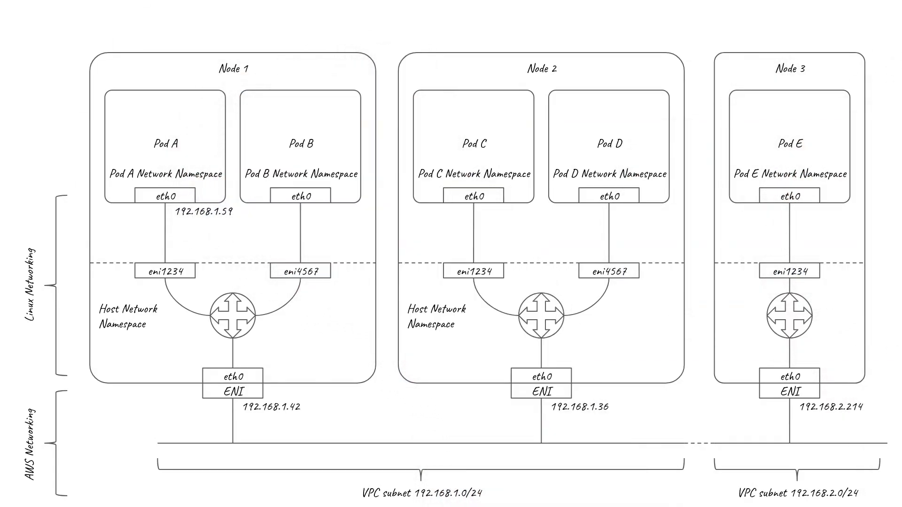